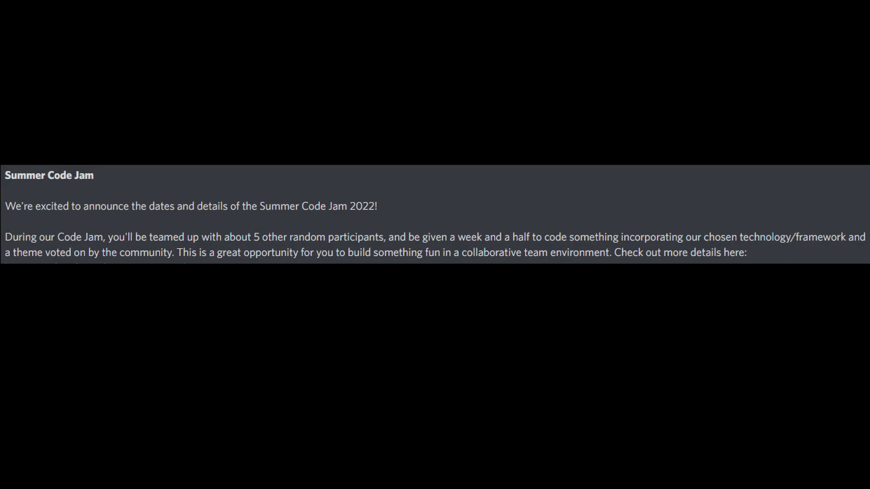
# Scroll down to Sir Robin's 'You have been sorted into a team!' message.
pyautogui.scroll(-3)
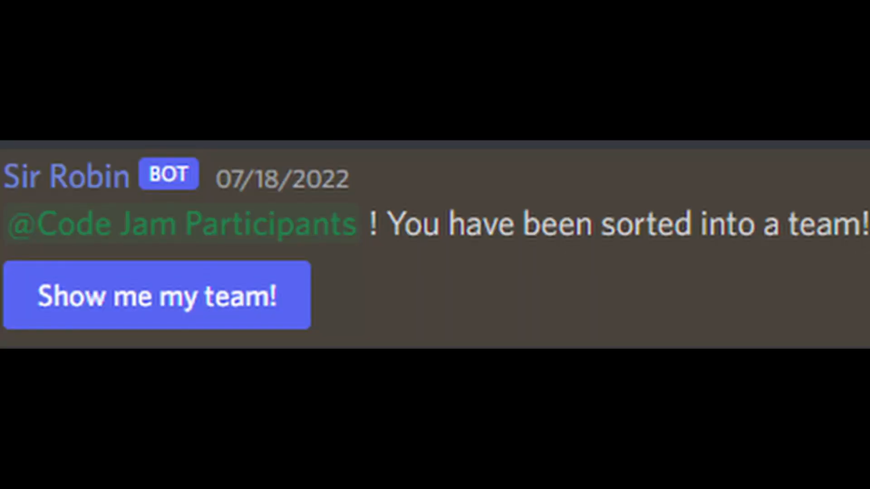
# Use 'Show me my team!' to reach the Electric Elves channel where teammates greet each other.
pyautogui.click(157, 295)
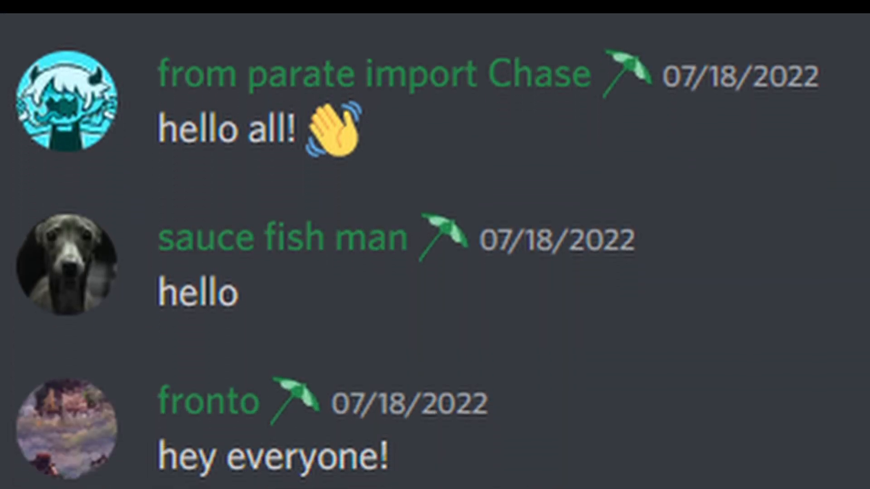
pyautogui.scroll(-3)
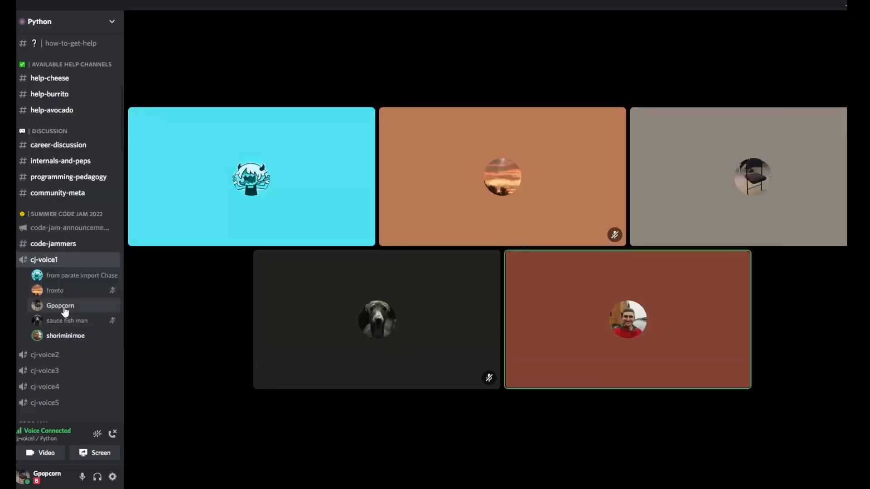
# View a cj-voice1 member's profile showing the Code Jam Participants and Electric Elves roles.
pyautogui.click(59, 306)
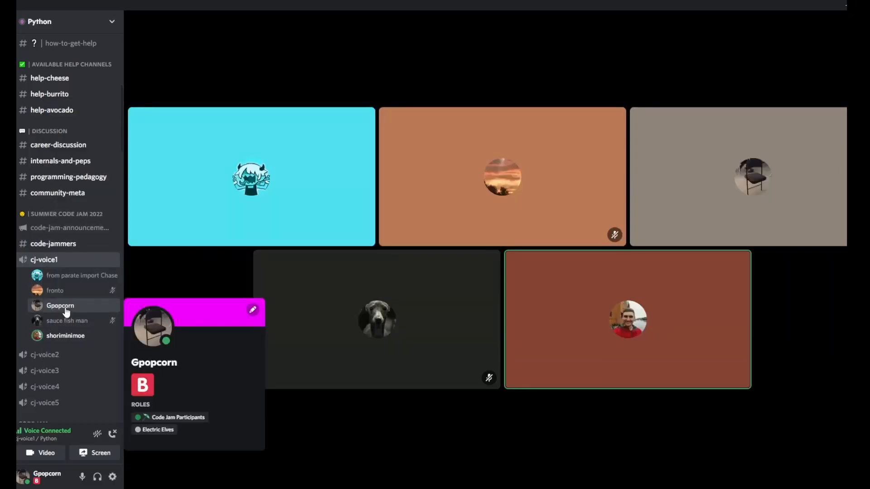
pyautogui.moveTo(167, 374)
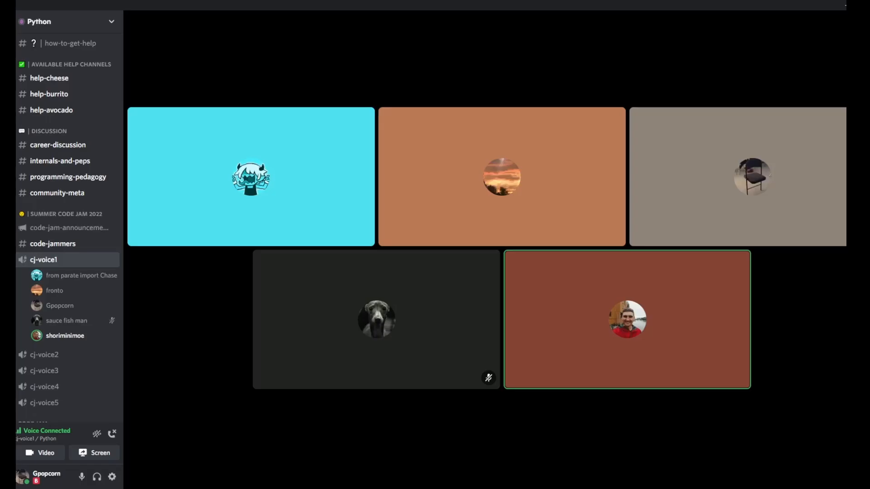
pyautogui.click(94, 453)
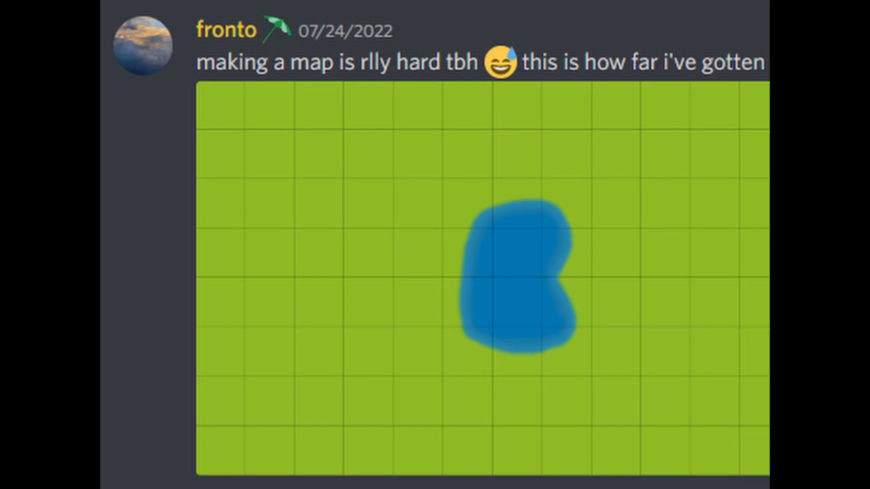
# Scroll the team channel to the first map draft: a green grid with one blue pond.
pyautogui.scroll(-3)
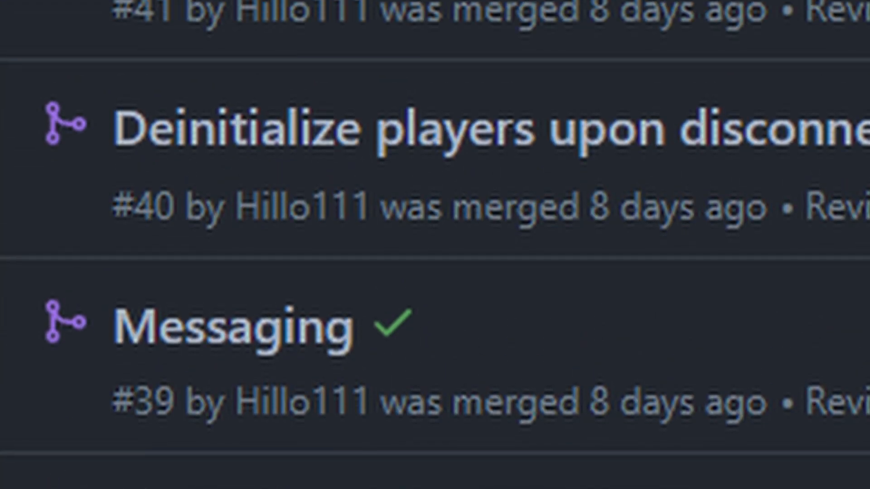
# Review the merged pull requests, then launch a second client with python3.10 client.py.
pyautogui.scroll(3)
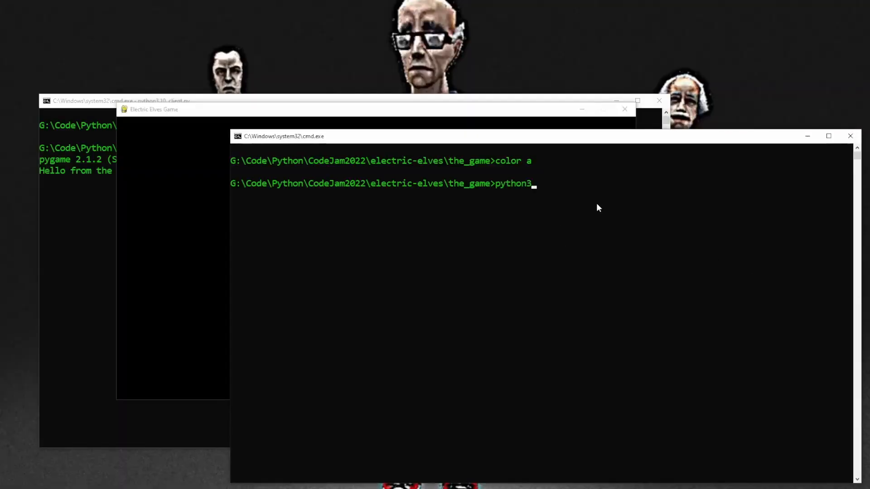
pyautogui.write('.10 client.py')
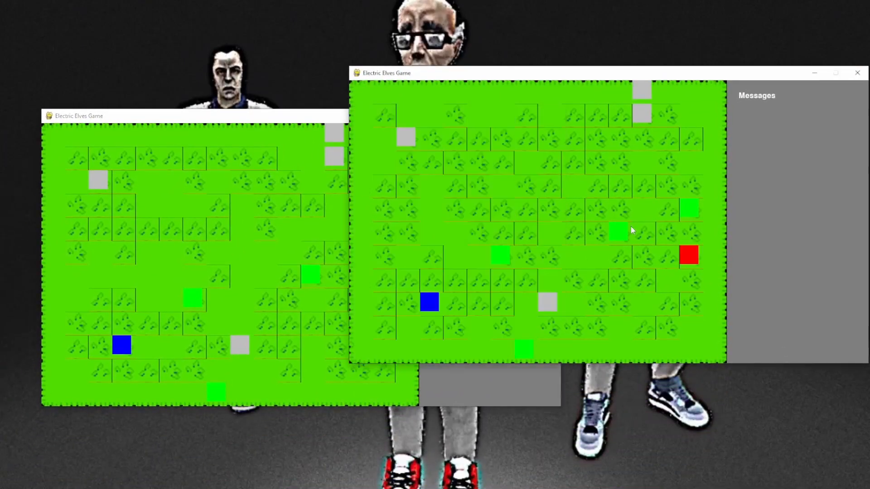
# Select a map tile in the second client out of turn, getting a 'not your turn' notice.
pyautogui.click(546, 247)
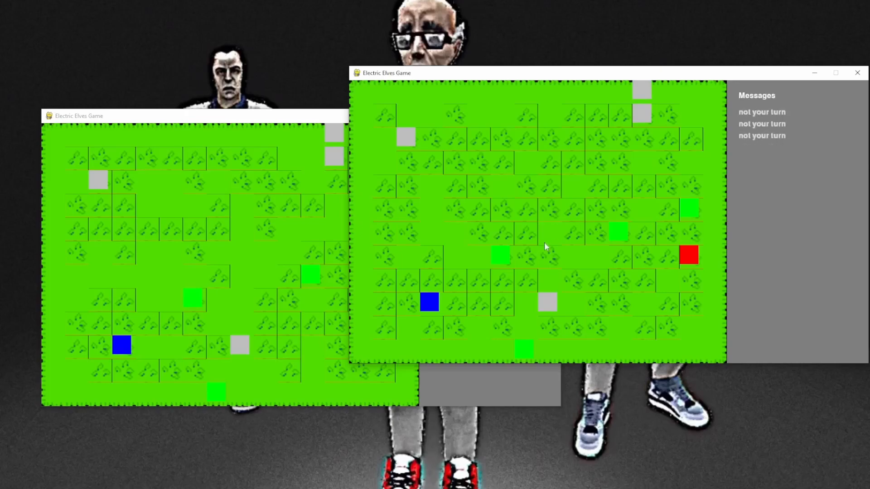